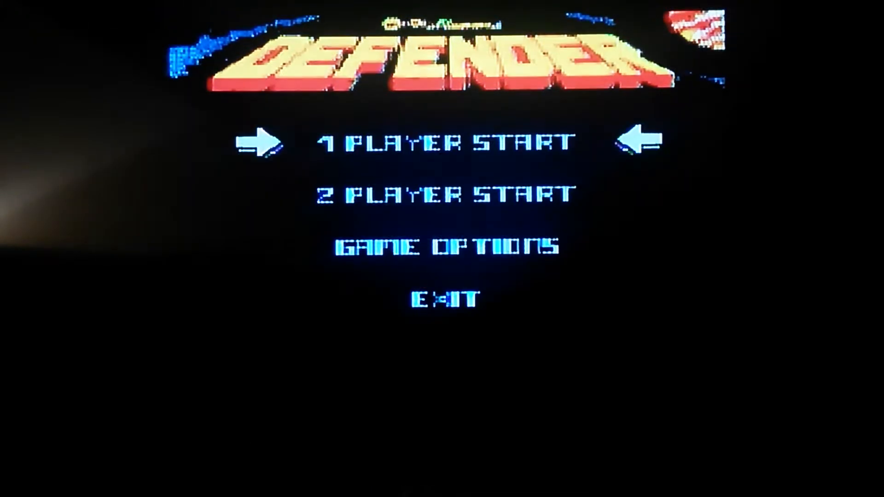
left_click(445, 142)
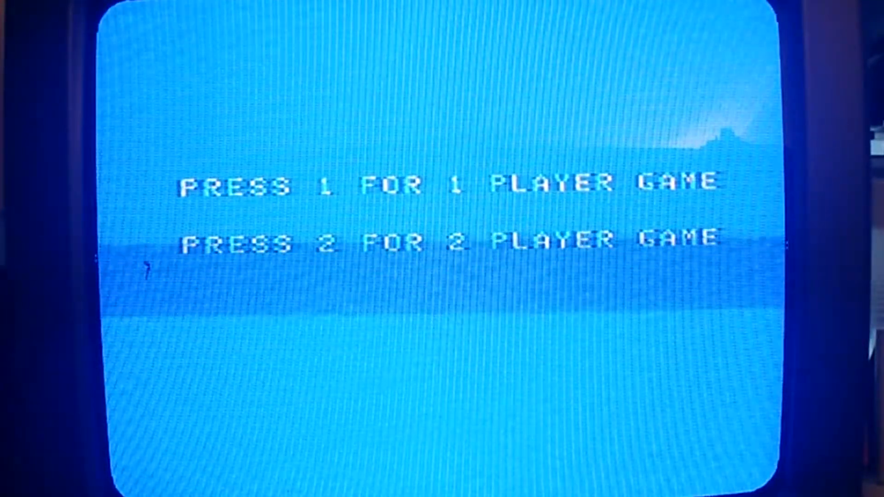
key("1")
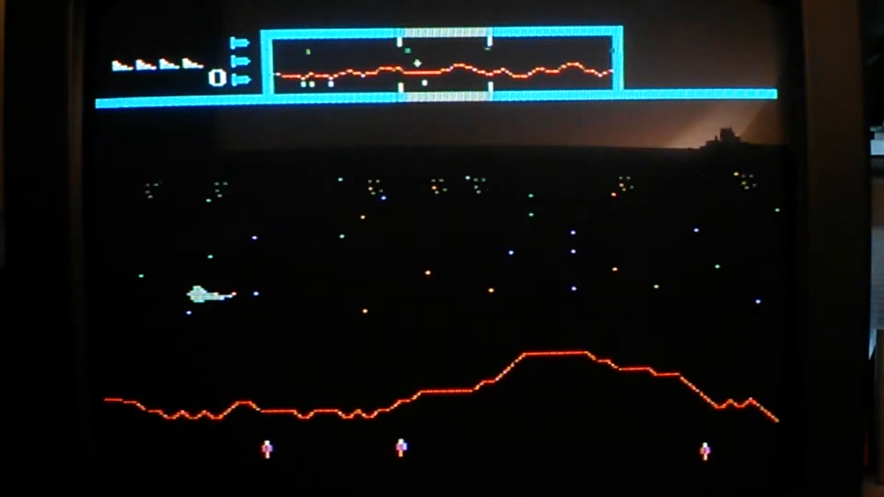